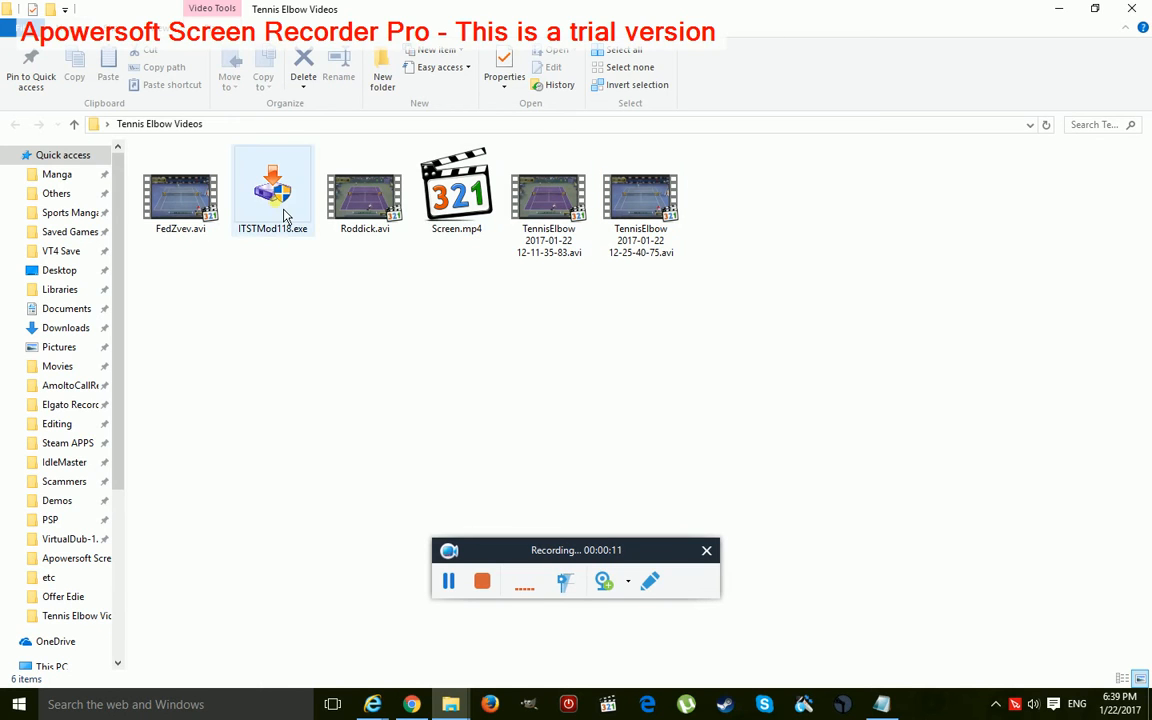
- Select ITSTMod118.exe among the video files in the Tennis Elbow Videos folder
{"action": "left_click", "coordinate": [272, 190]}
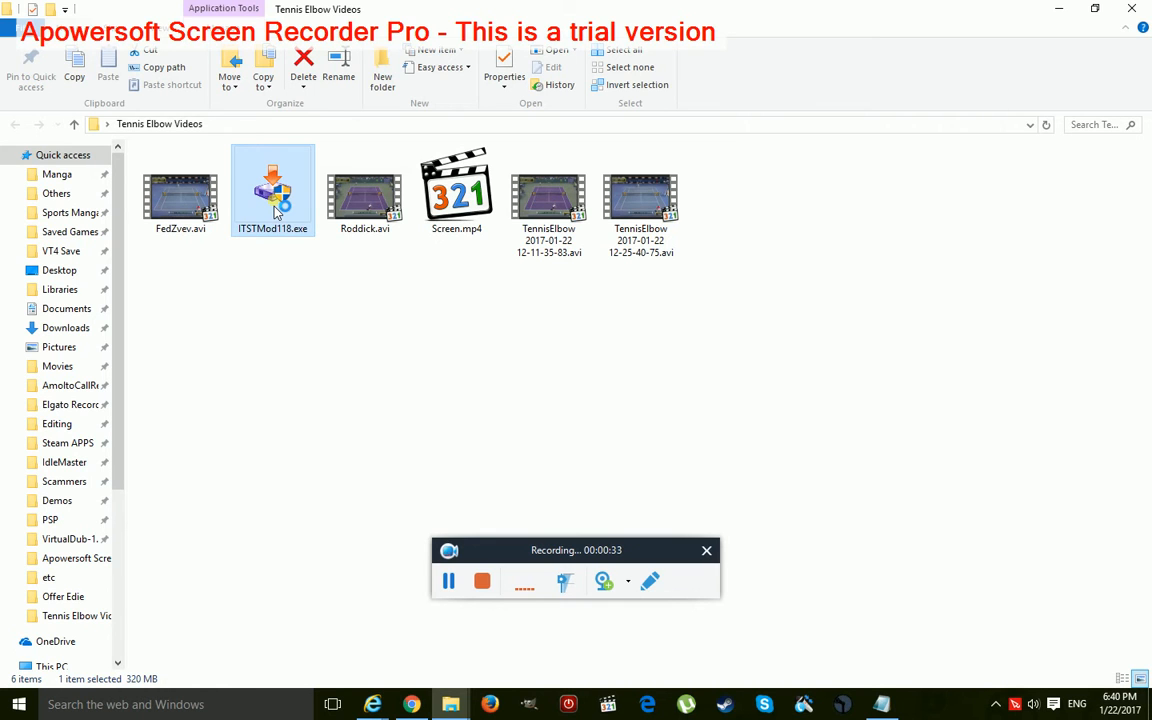
- Launch ITSTMod118.exe and advance past the welcome screen to the installation folder page
{"action": "double_click", "coordinate": [272, 185]}
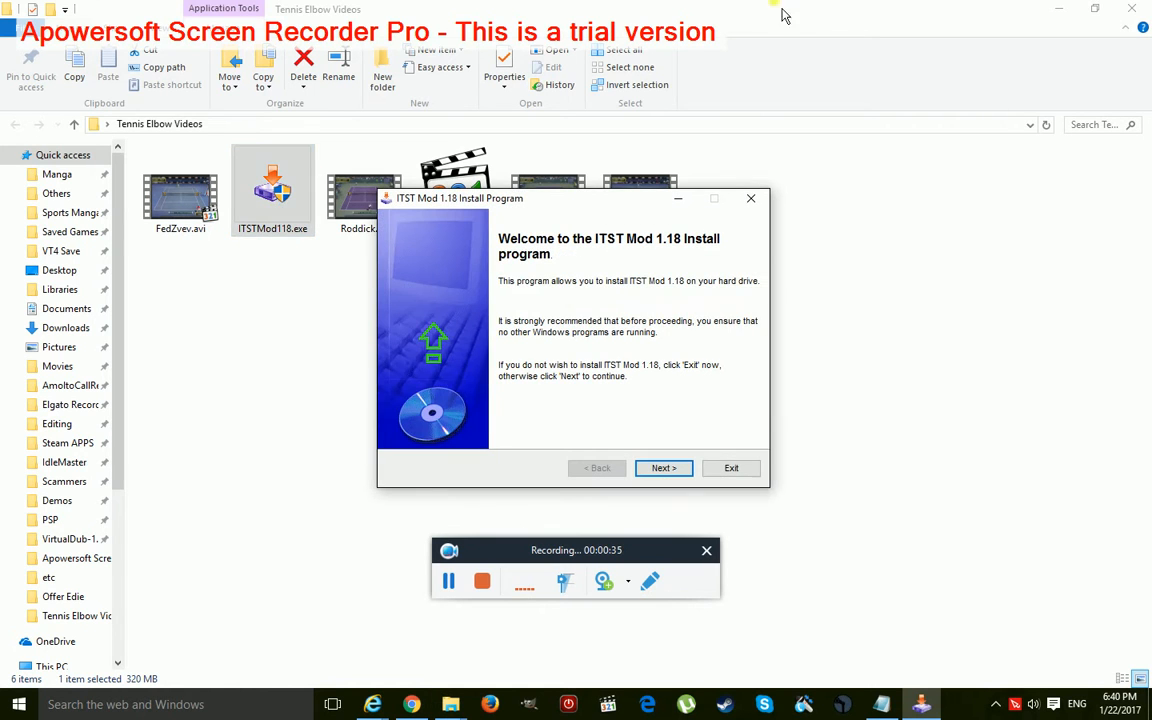
{"action": "left_click", "coordinate": [663, 468]}
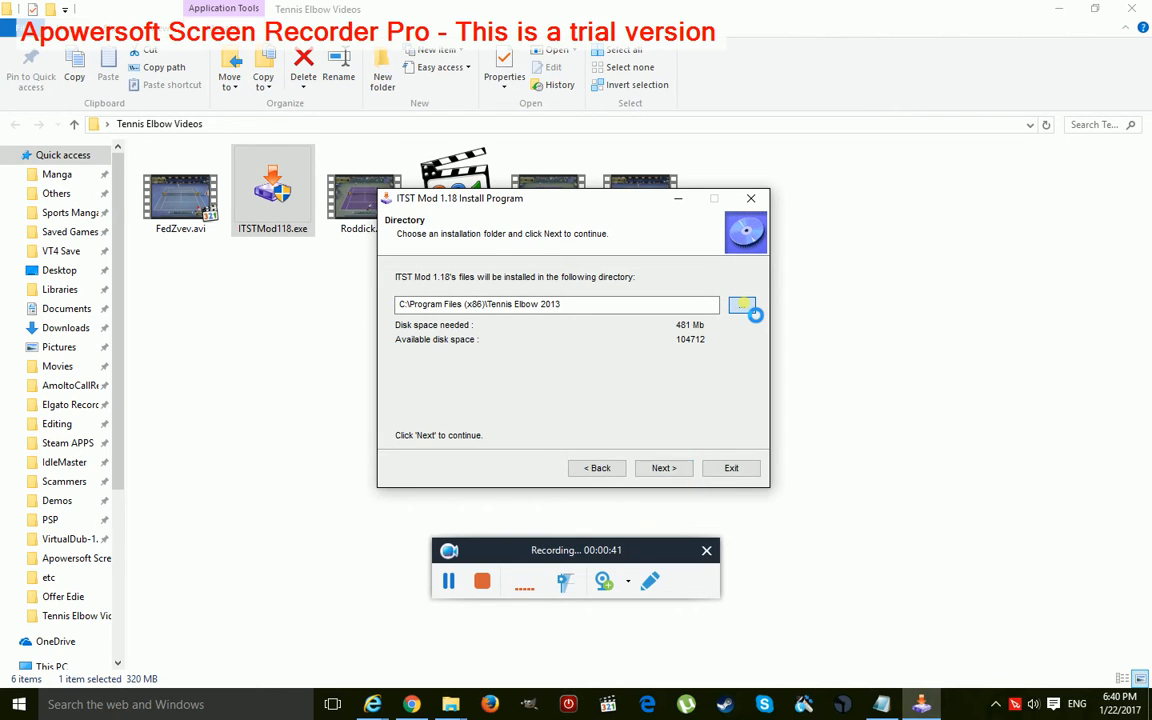
{"action": "left_click", "coordinate": [742, 305]}
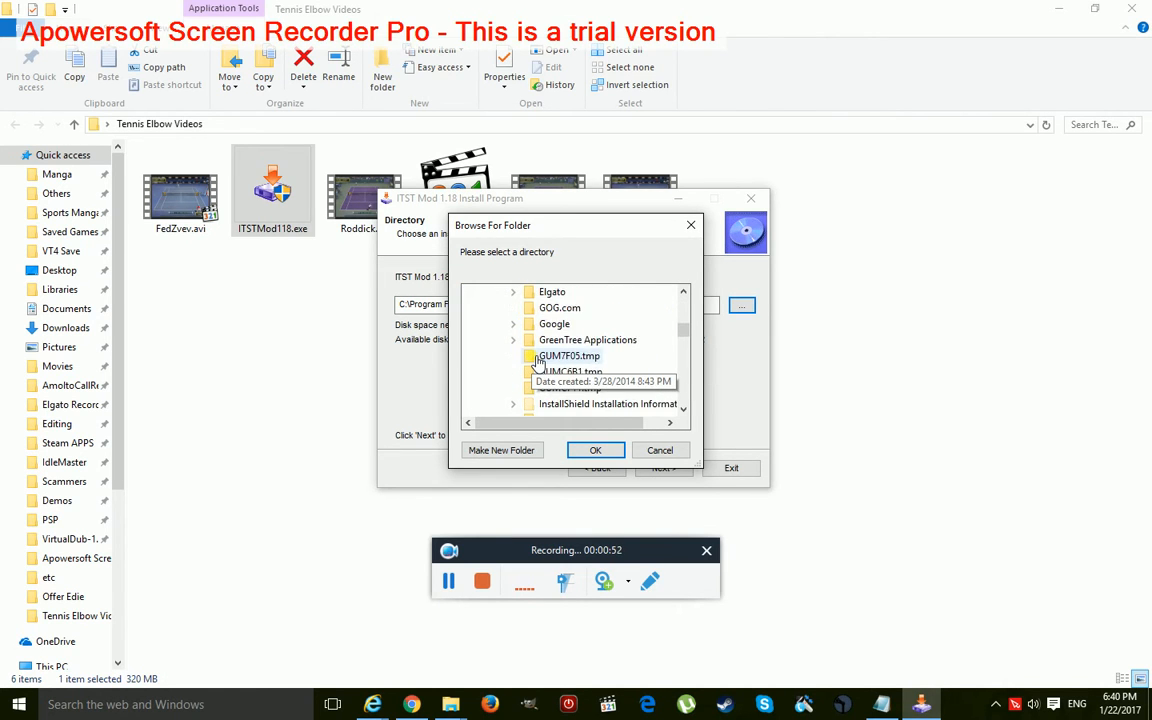
{"action": "scroll", "scroll_direction": "down", "scroll_amount": 3}
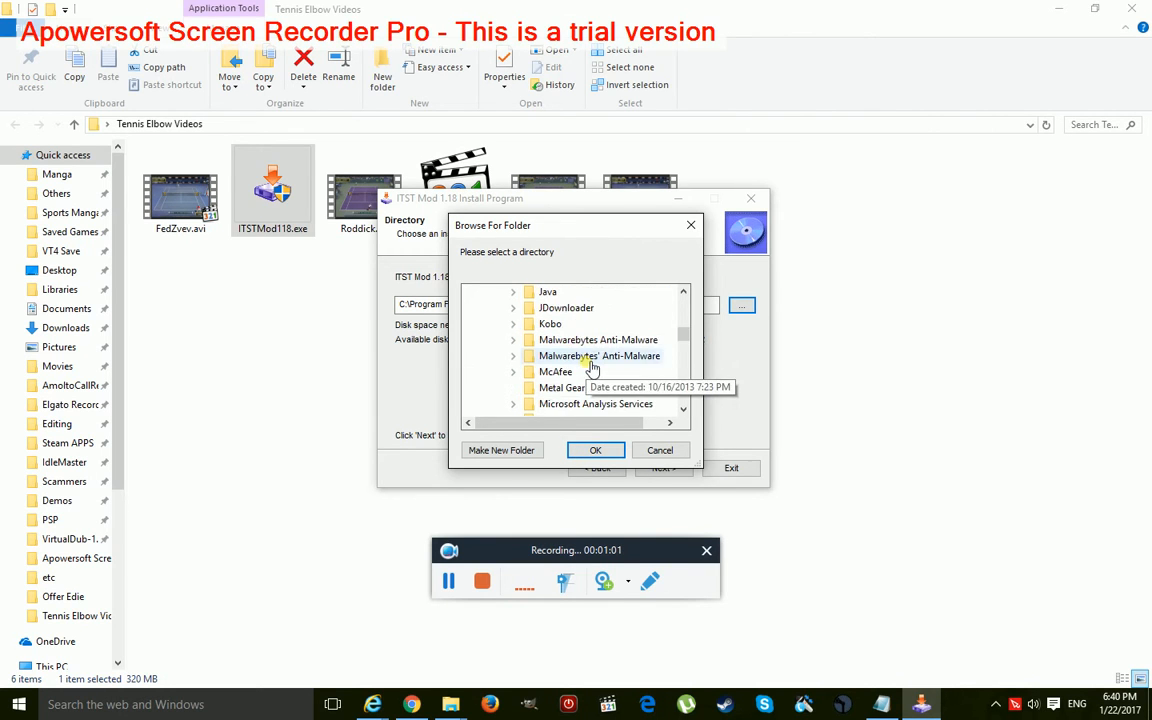
{"action": "scroll", "scroll_direction": "down", "scroll_amount": 3}
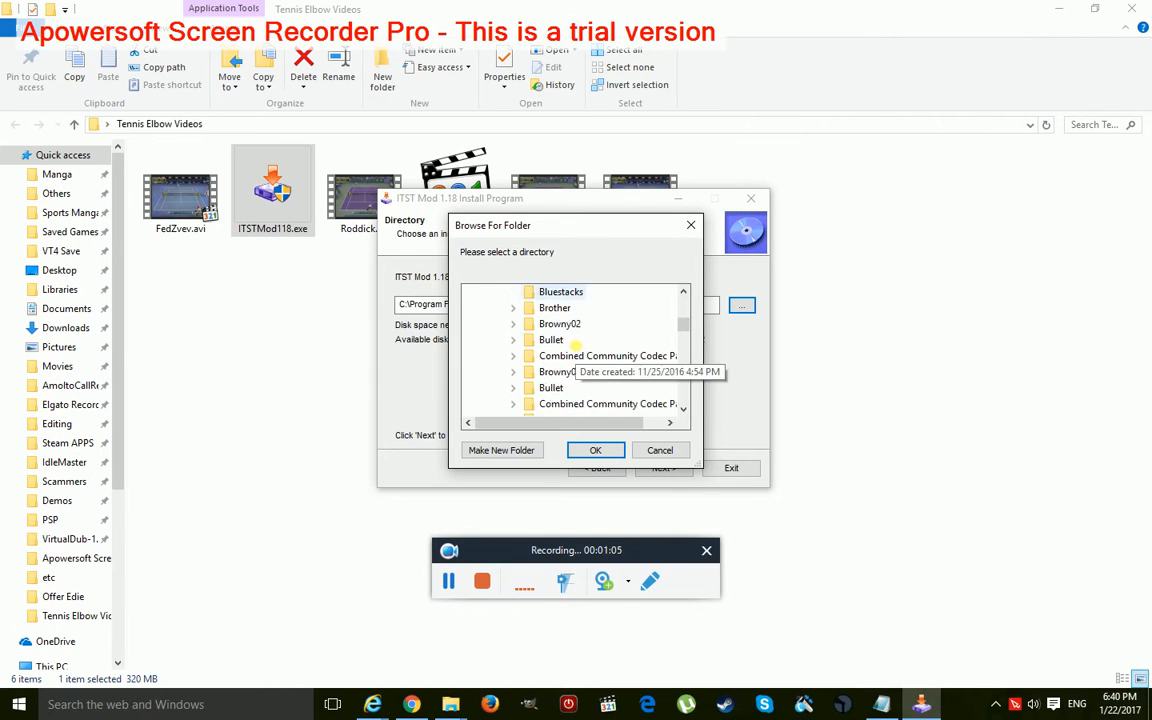
{"action": "scroll", "scroll_direction": "down", "scroll_amount": 3}
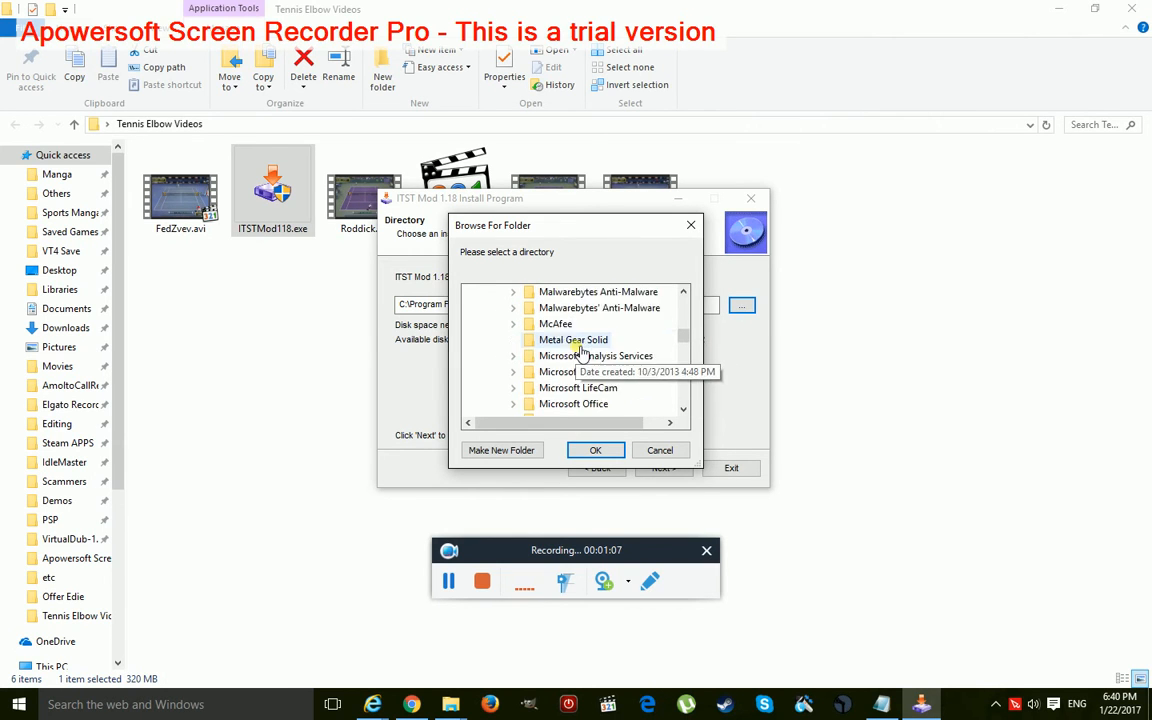
{"action": "scroll", "scroll_direction": "down", "scroll_amount": 3}
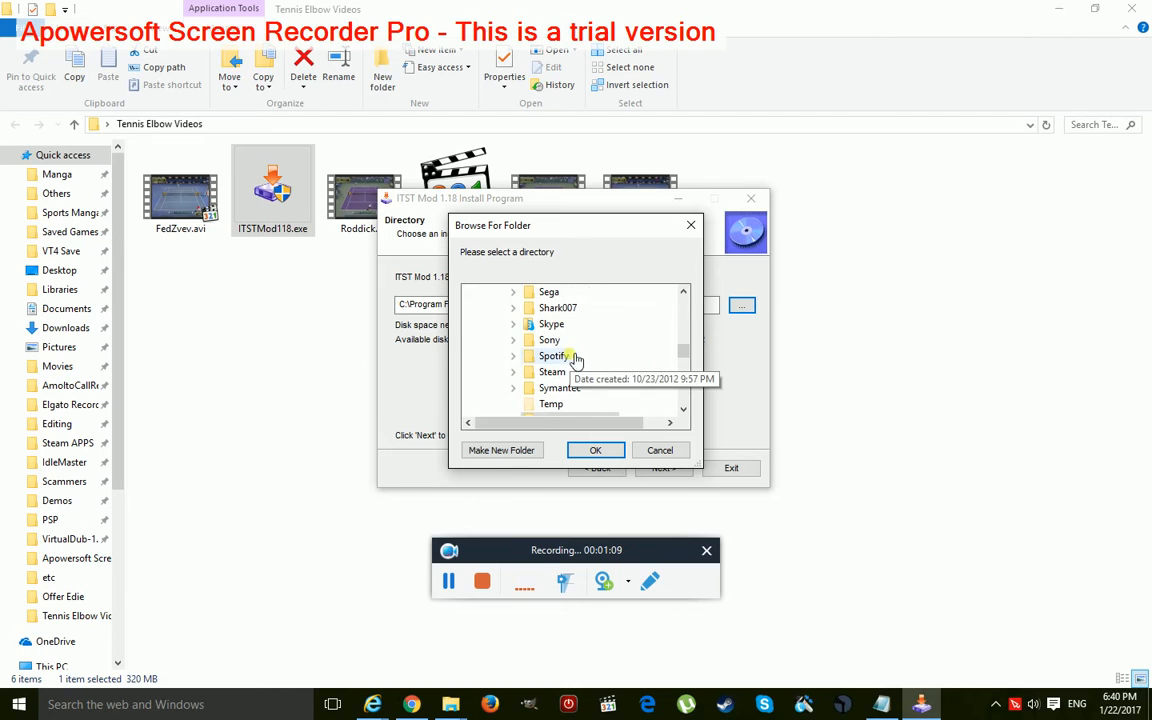
{"action": "left_click", "coordinate": [513, 371]}
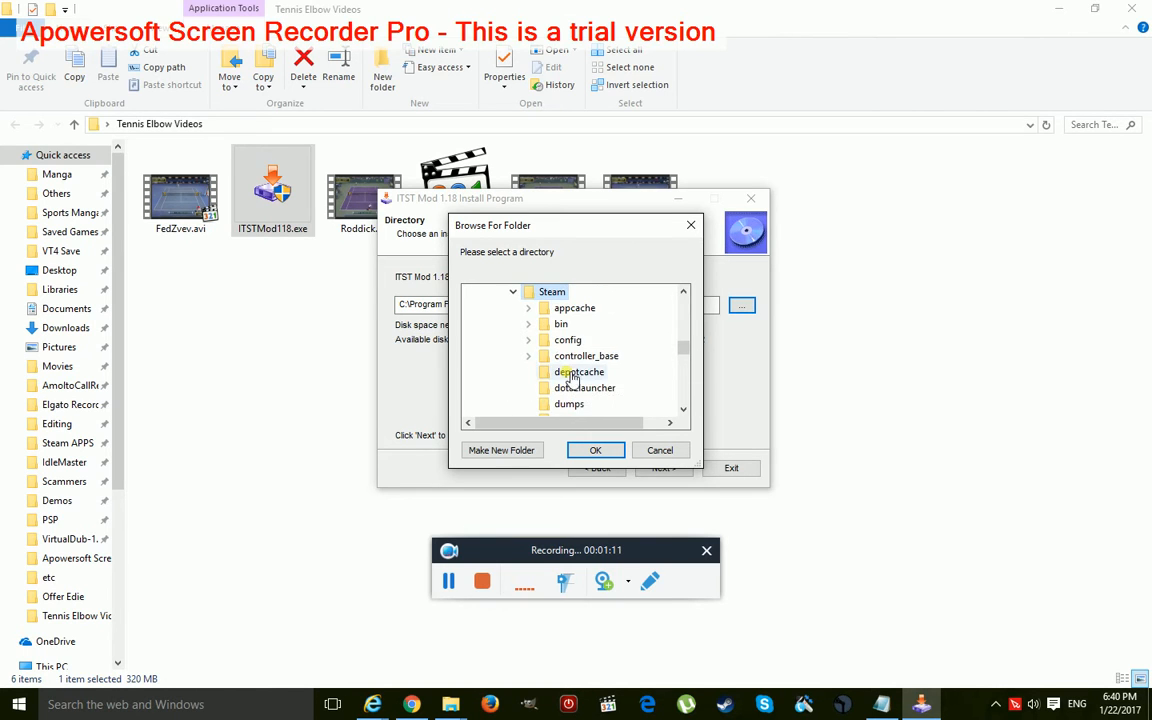
{"action": "scroll", "scroll_direction": "down", "scroll_amount": 3}
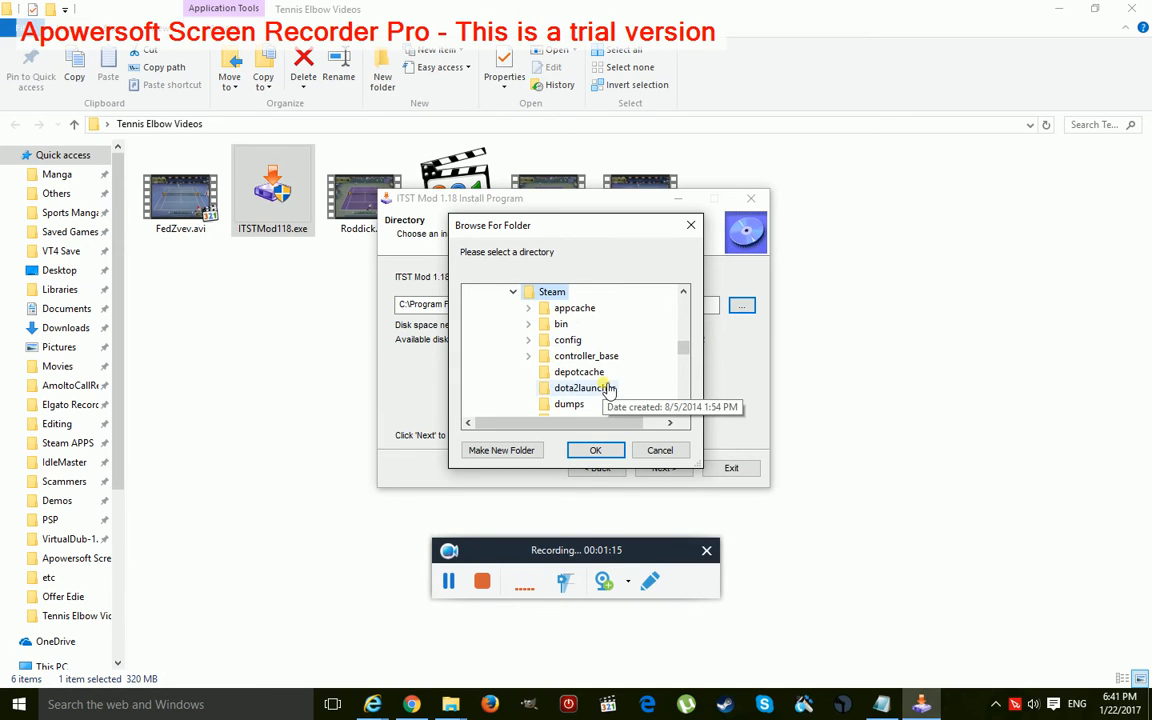
{"action": "scroll", "scroll_direction": "down", "scroll_amount": 3}
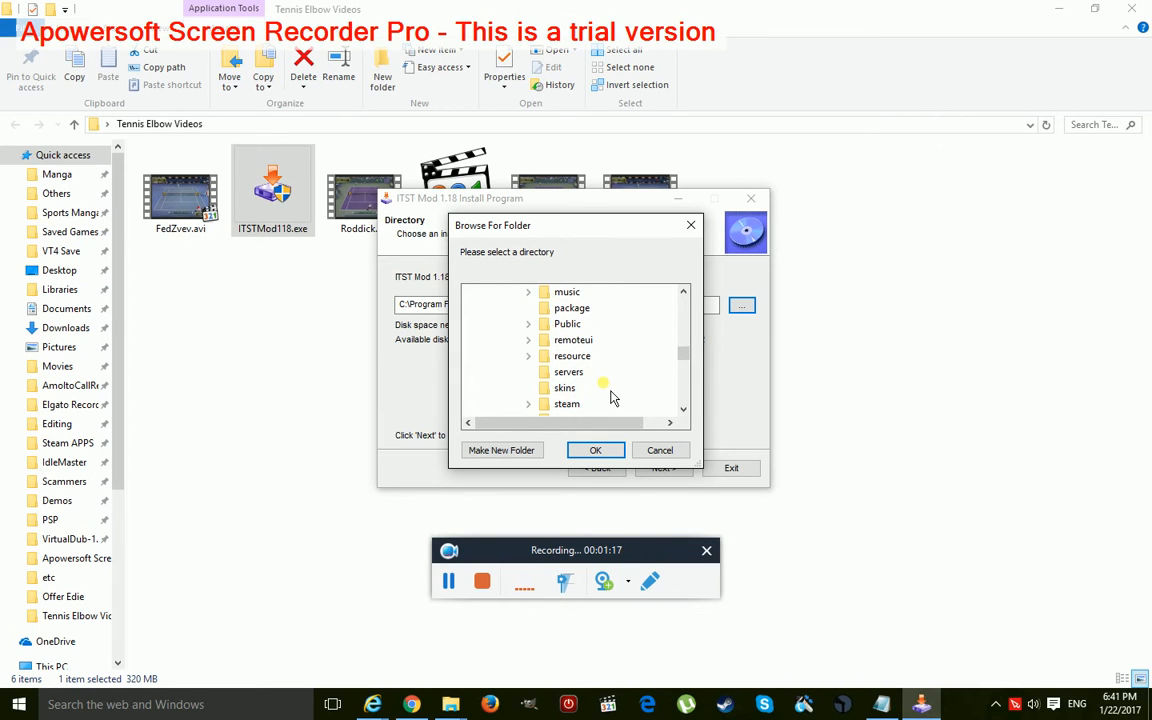
{"action": "scroll", "scroll_direction": "down", "scroll_amount": 3}
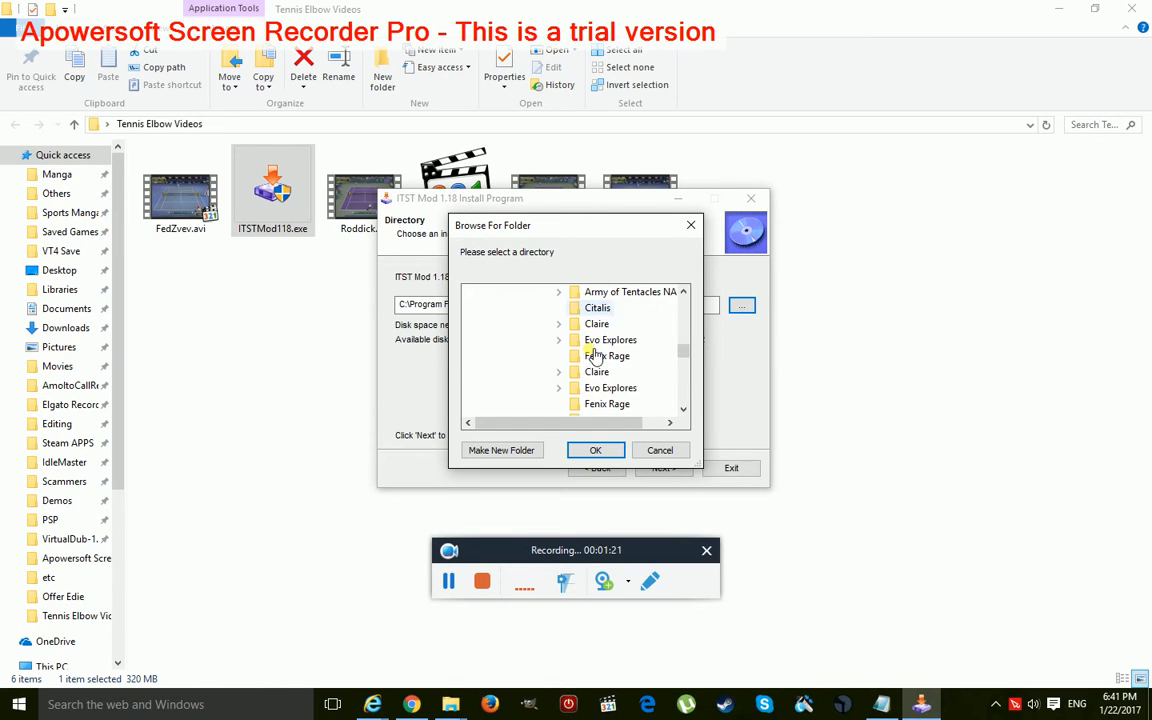
{"action": "scroll", "scroll_direction": "down", "scroll_amount": 3}
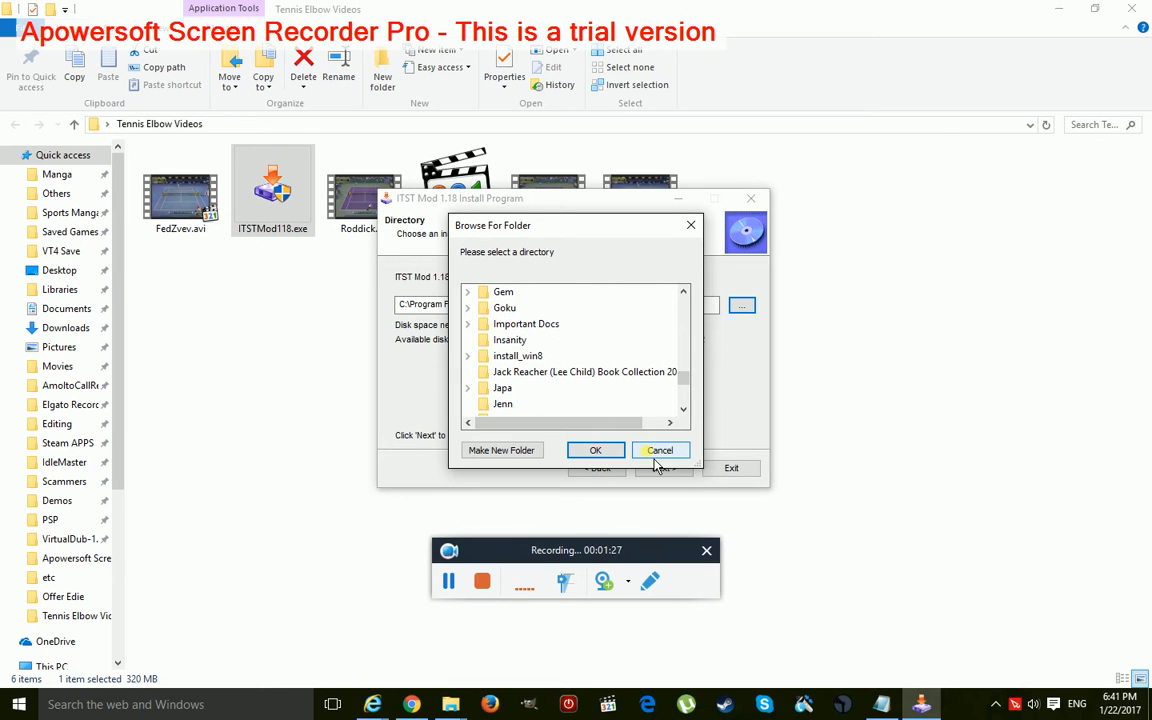
{"action": "left_click", "coordinate": [660, 450]}
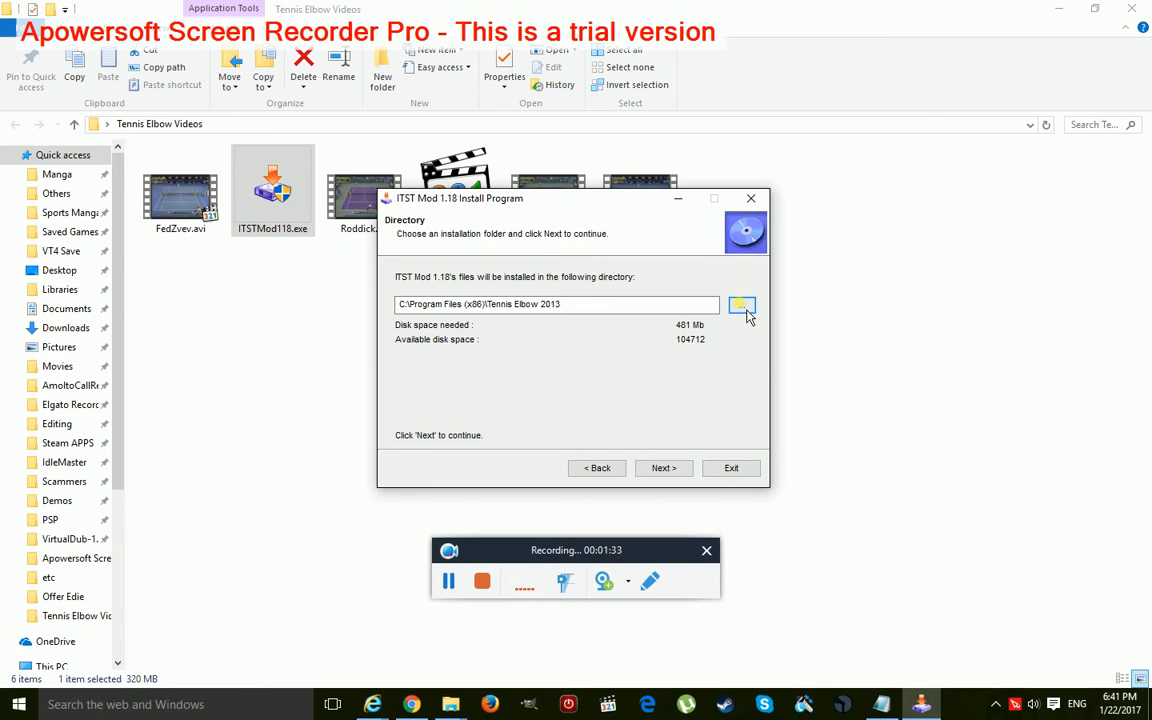
- Browse to Program Files (x86) and choose the Tennis Elbow 2013 folder
{"action": "left_click", "coordinate": [741, 305]}
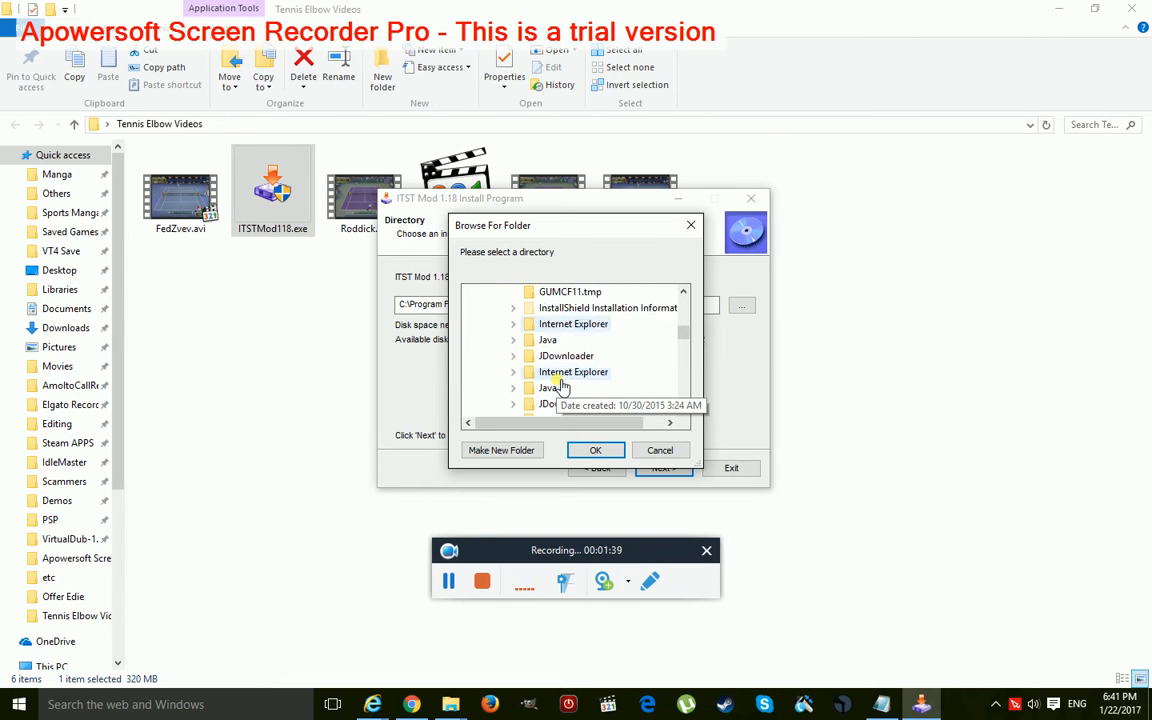
{"action": "scroll", "scroll_direction": "down", "scroll_amount": 3}
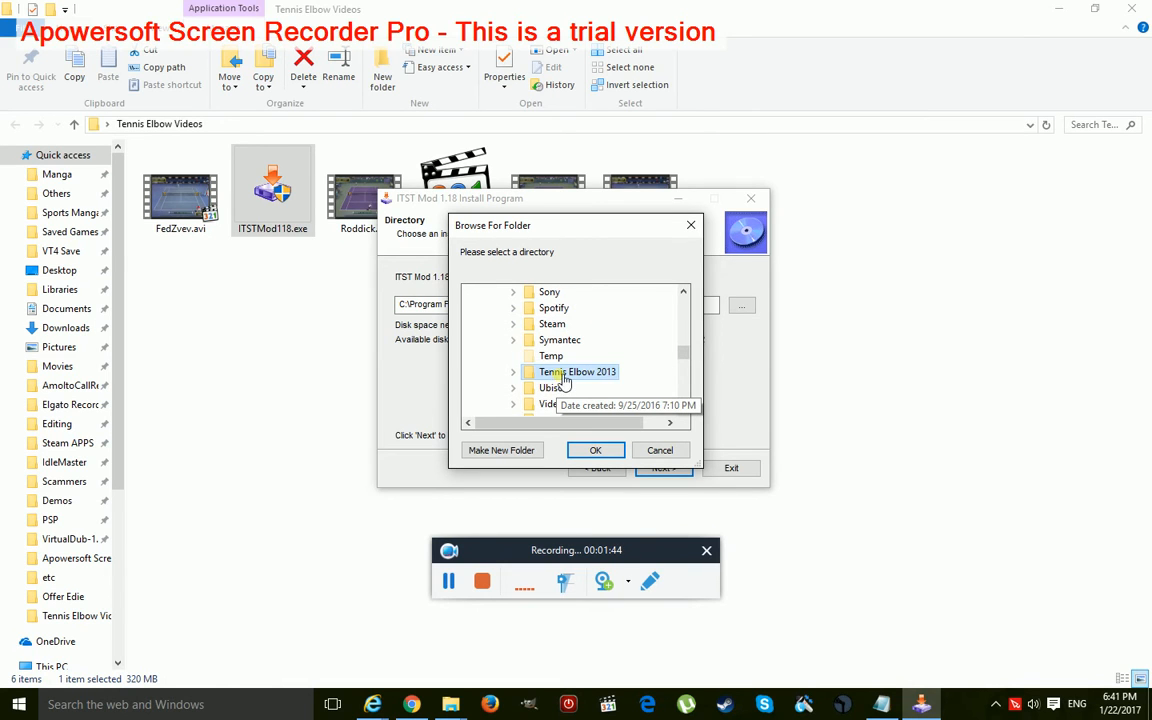
{"action": "left_click", "coordinate": [595, 450]}
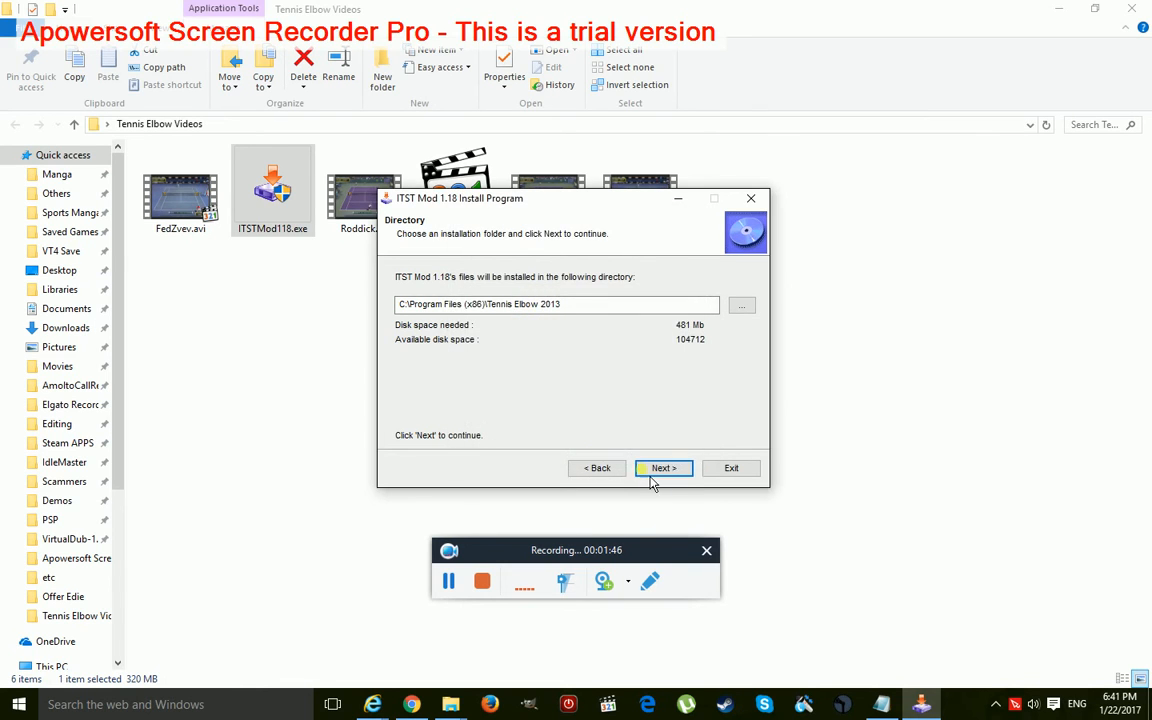
- Confirm C:\Program Files (x86)\Tennis Elbow 2013 as the target and start the installation
{"action": "left_click", "coordinate": [663, 468]}
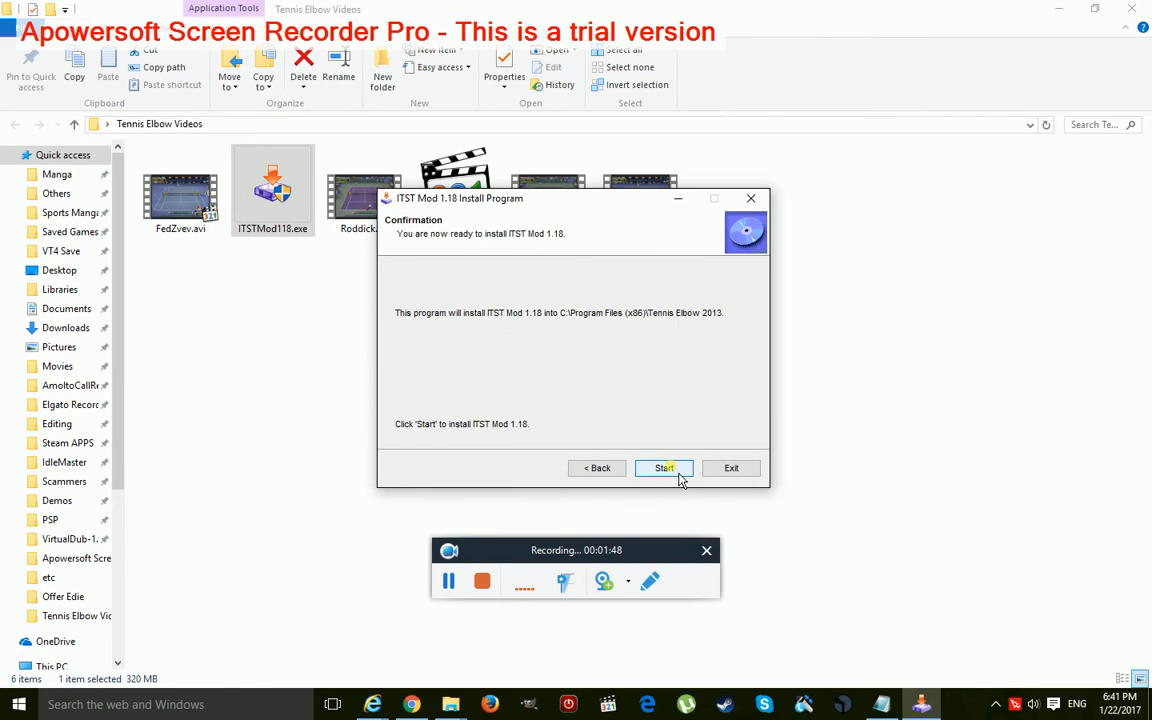
{"action": "left_click", "coordinate": [664, 468]}
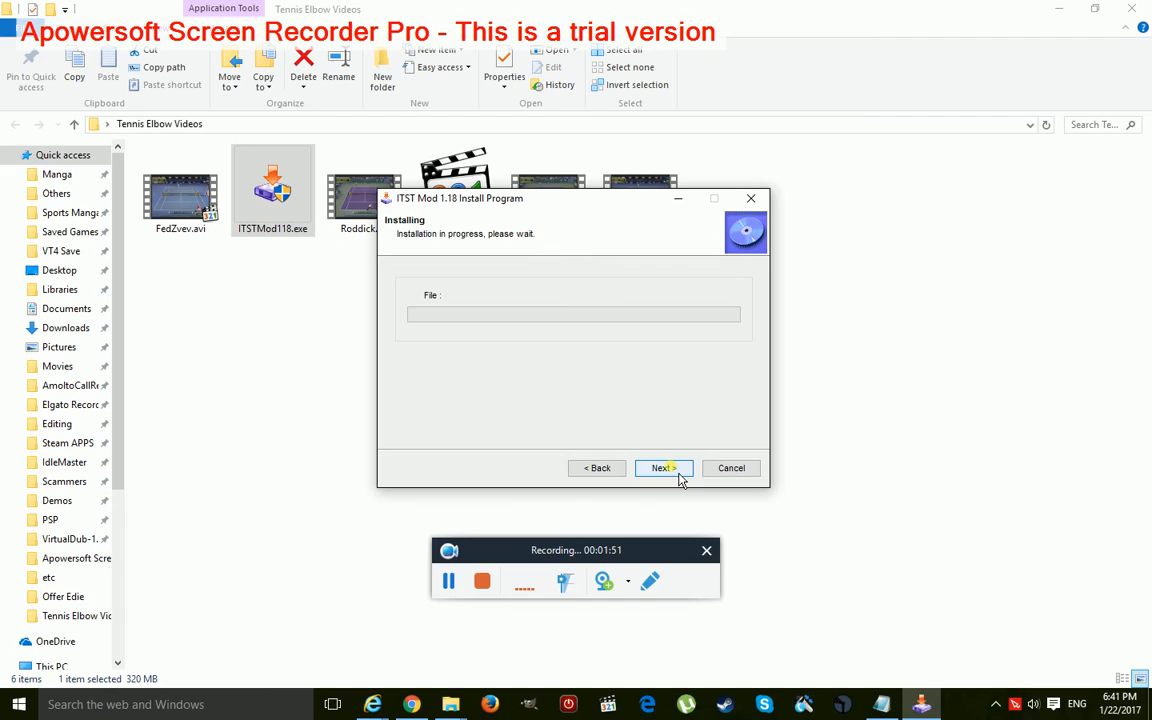
{"action": "mouse_move", "coordinate": [700, 438]}
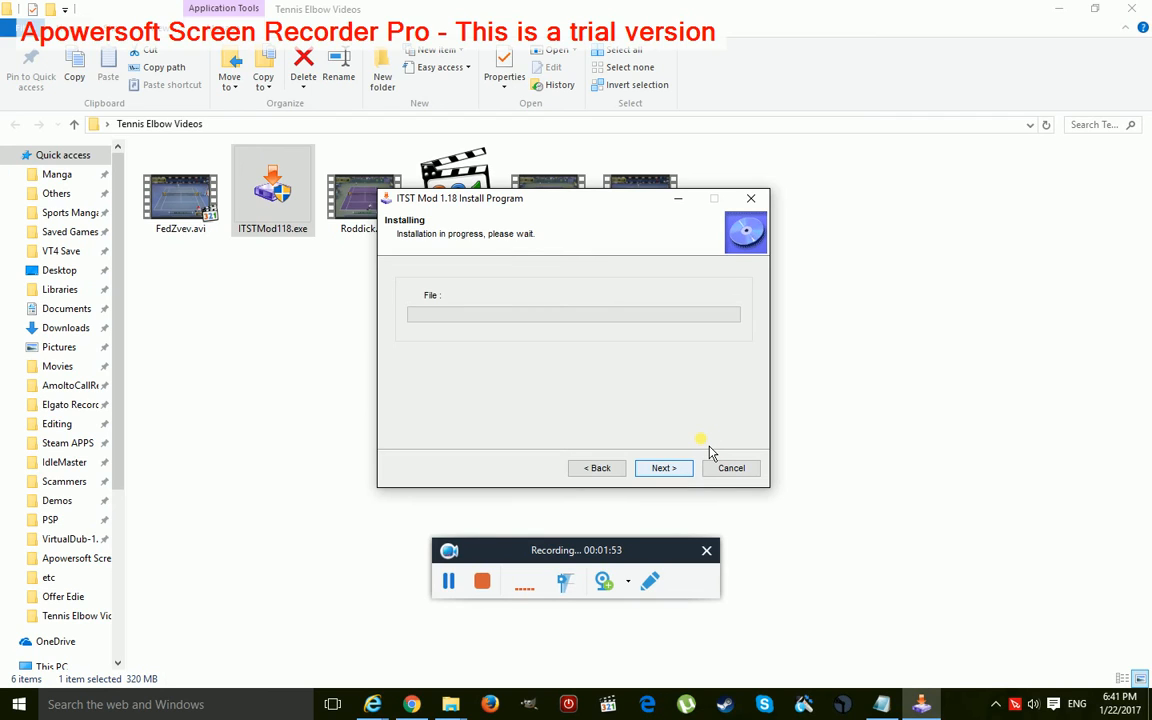